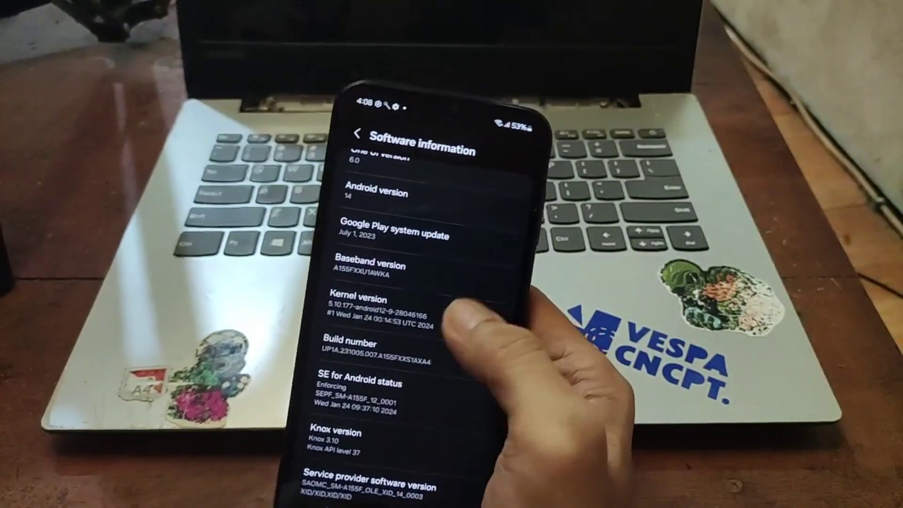
Search SamFw for A155F, open the SM-A155F Galaxy A15 page and scroll to its XID builds.
click(375, 345)
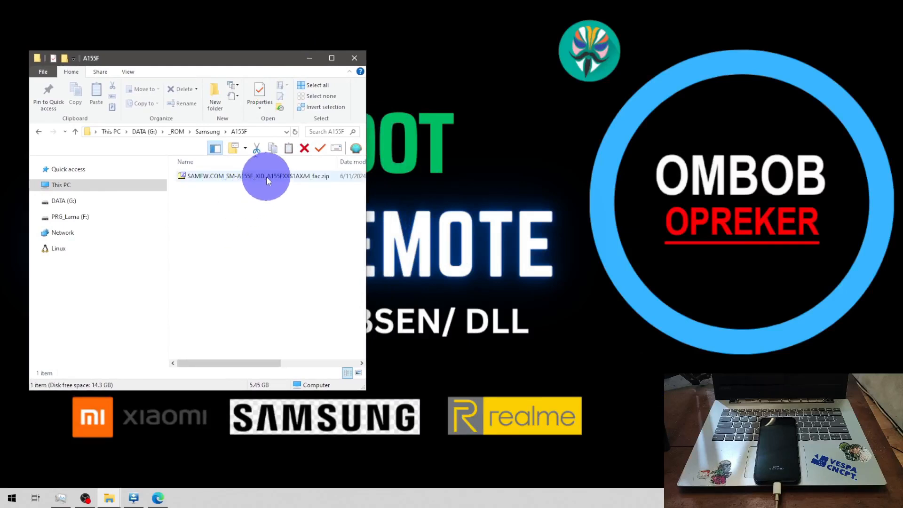
mouse_move(285, 180)
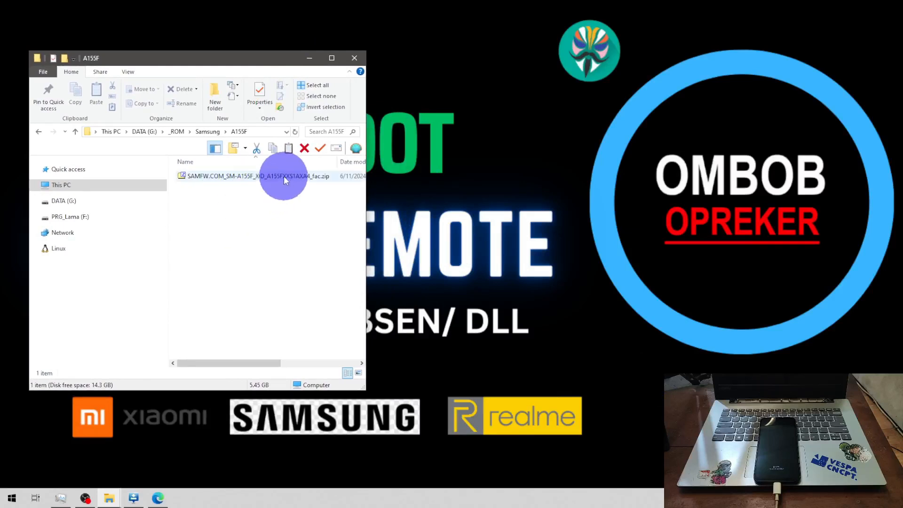
mouse_move(295, 176)
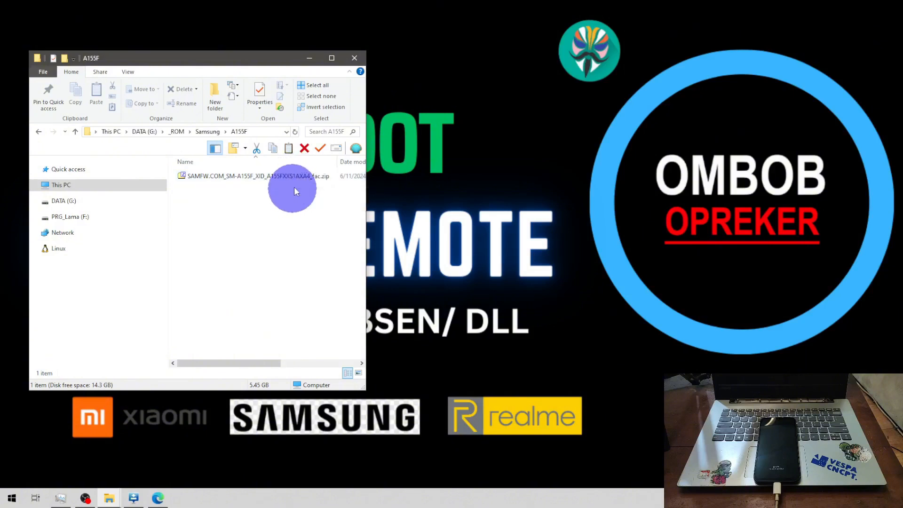
mouse_move(301, 194)
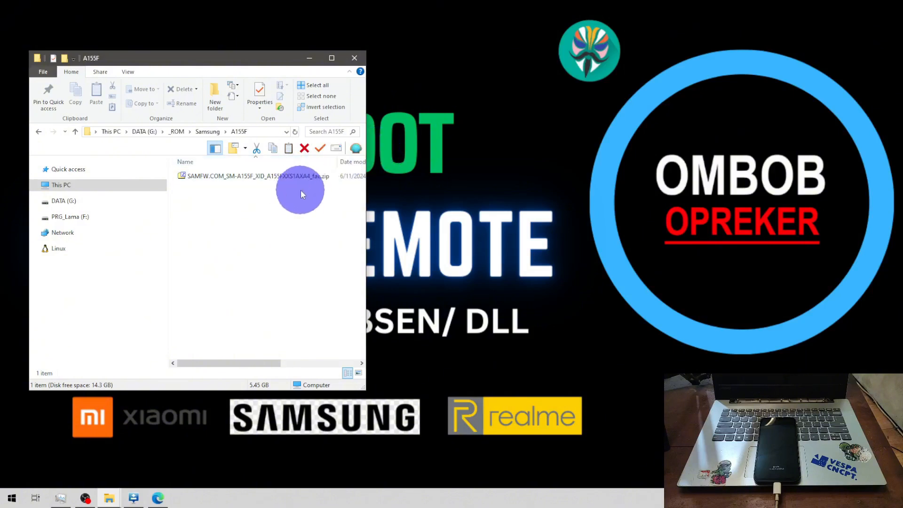
click(258, 176)
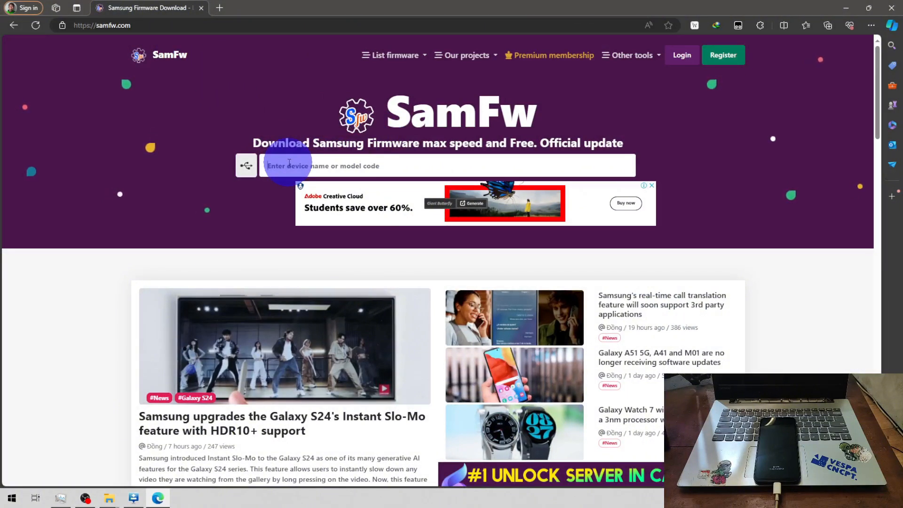
text(A155F)
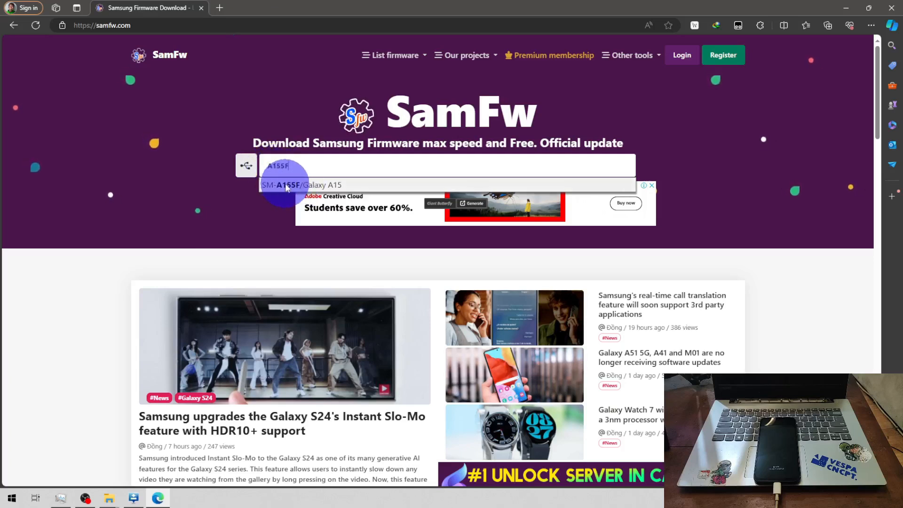
click(299, 186)
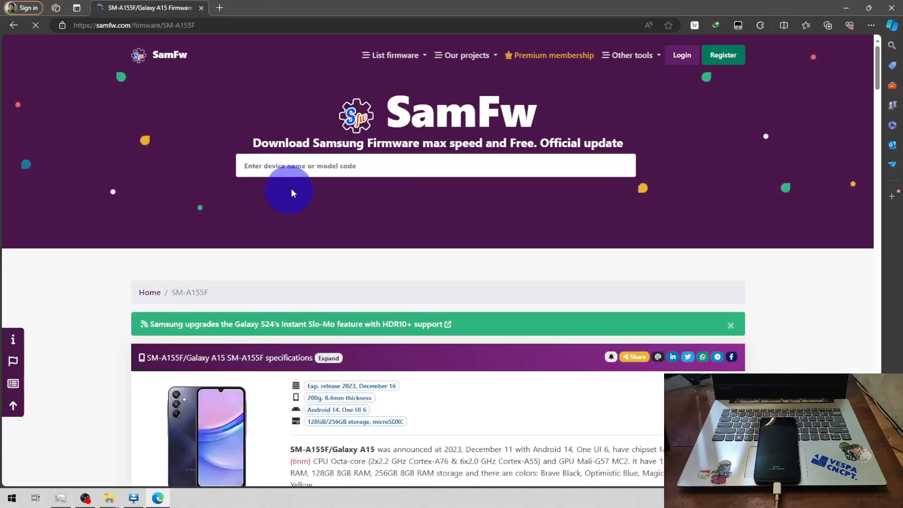
scroll(down, 3)
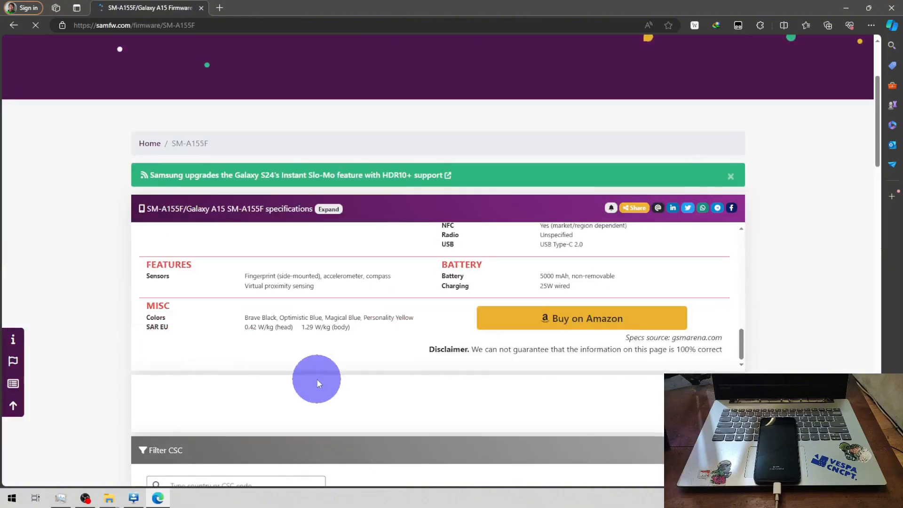
scroll(down, 3)
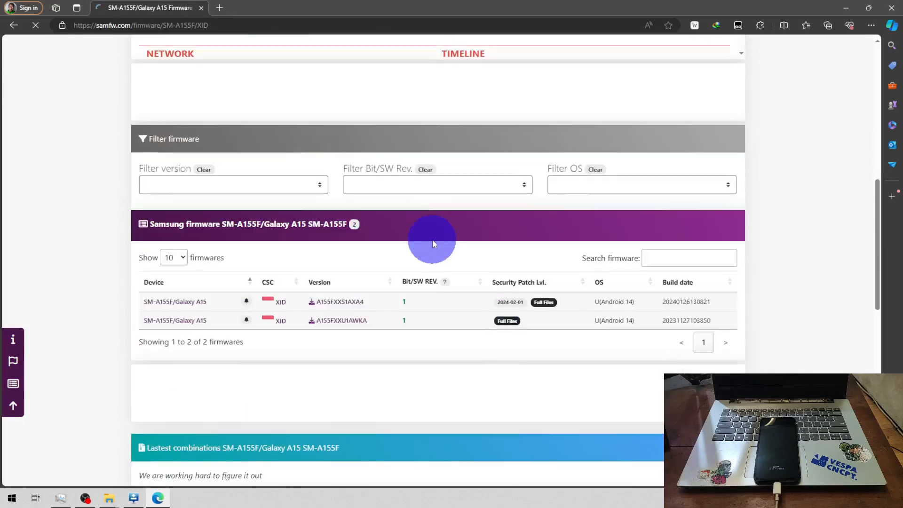
scroll(down, 3)
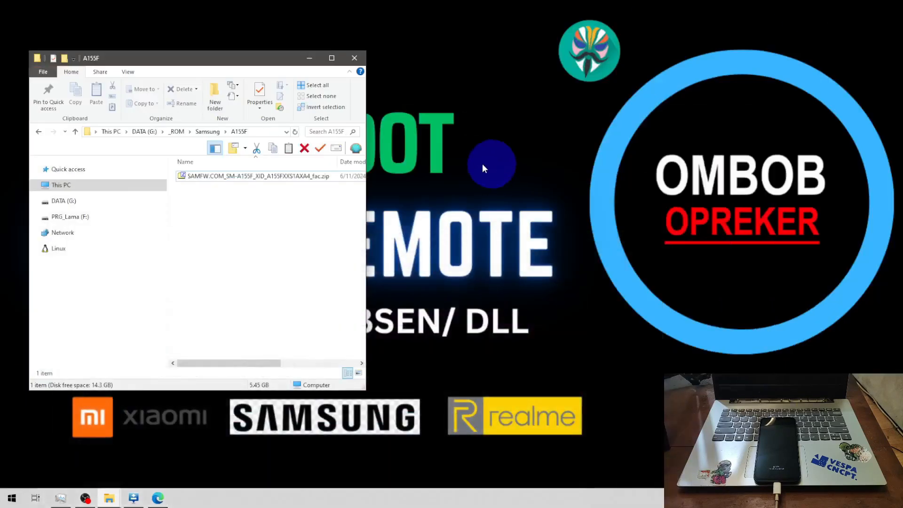
Open the firmware zip in 7-Zip and copy its AP, BL, CP, CSC, HOME_CSC files into C:\Firm\A15F.
click(258, 176)
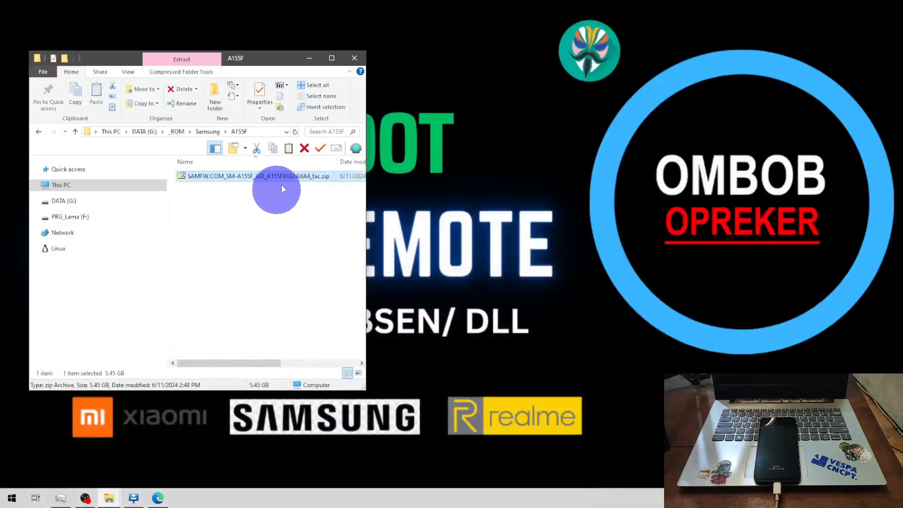
double_click(277, 176)
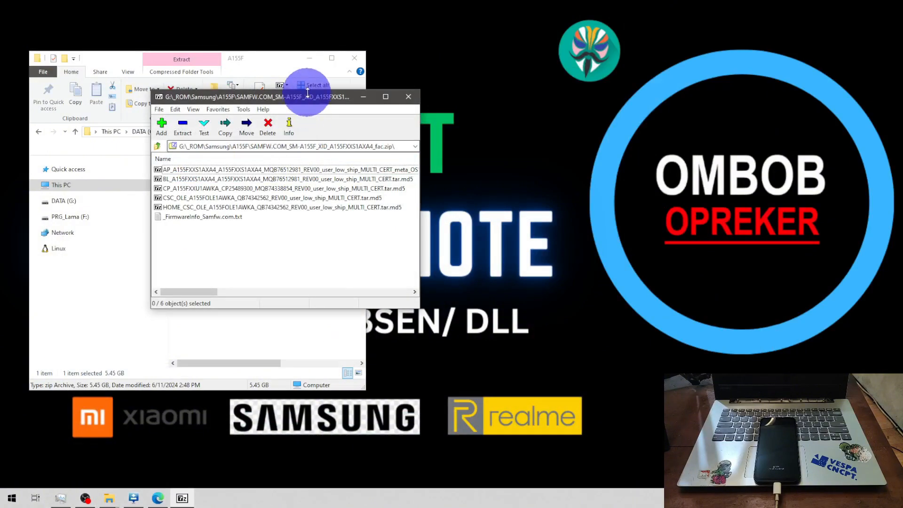
drag(307, 96, 231, 126)
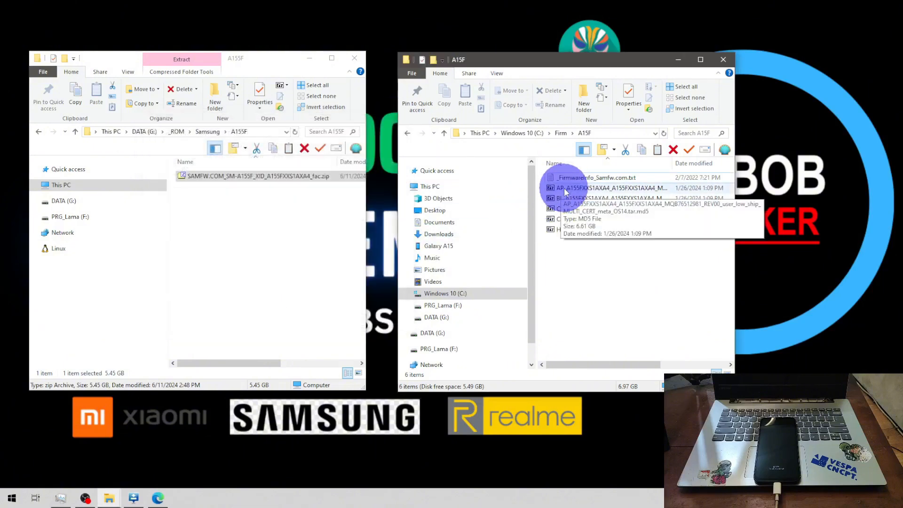
Open the AP tar.md5 and extract boot.img and vbmeta.img from their .lz4 images into A15F.
double_click(610, 188)
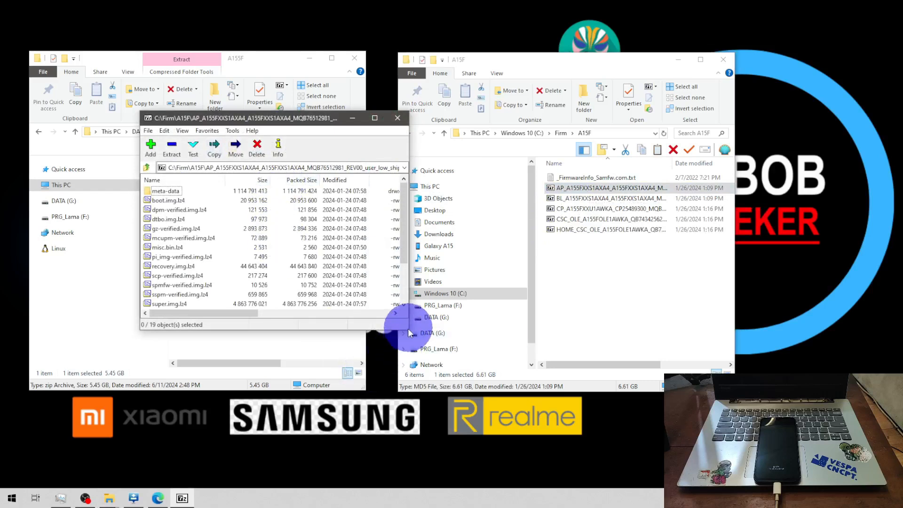
scroll(down, 3)
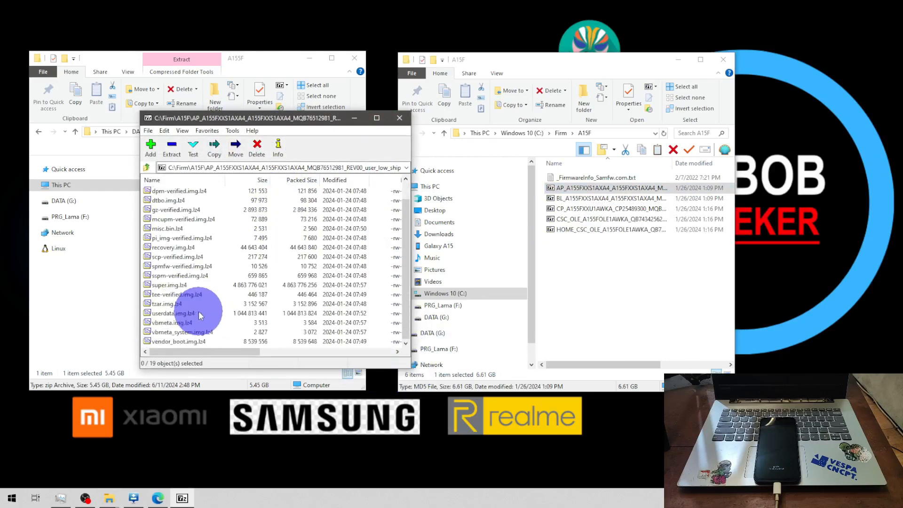
mouse_move(407, 372)
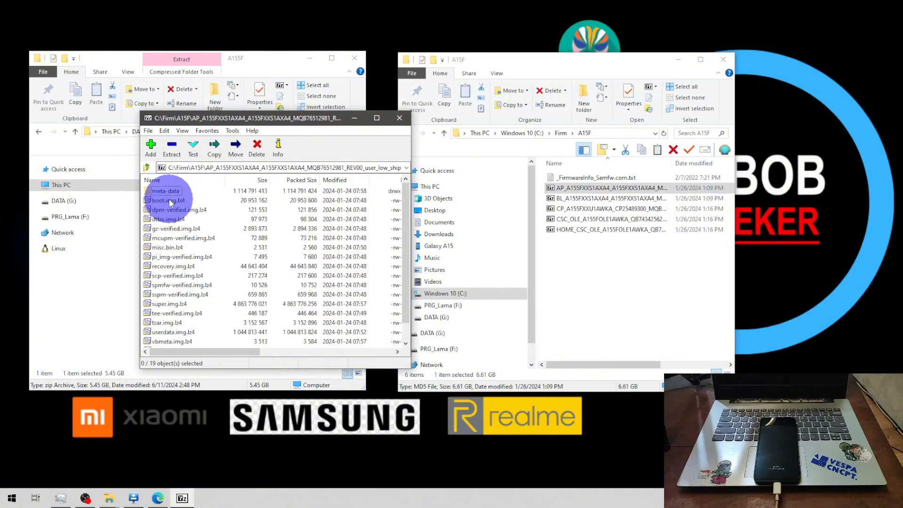
double_click(168, 201)
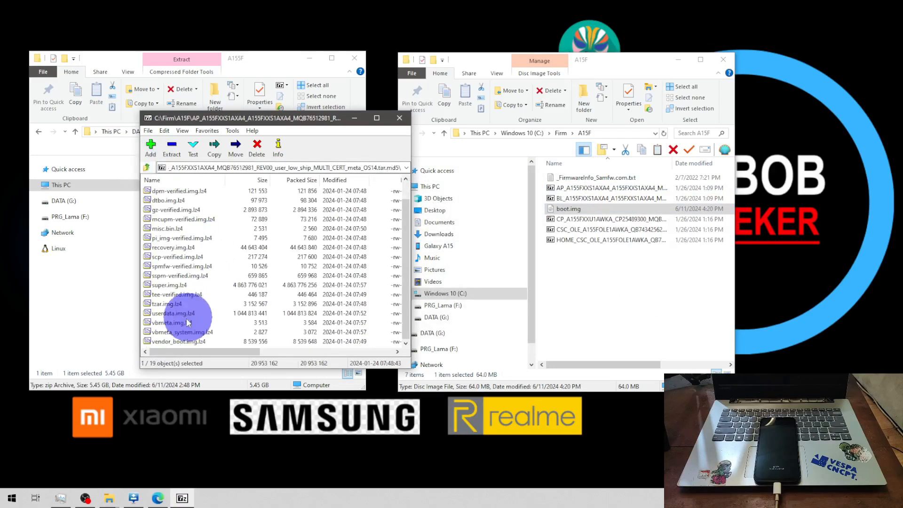
double_click(168, 322)
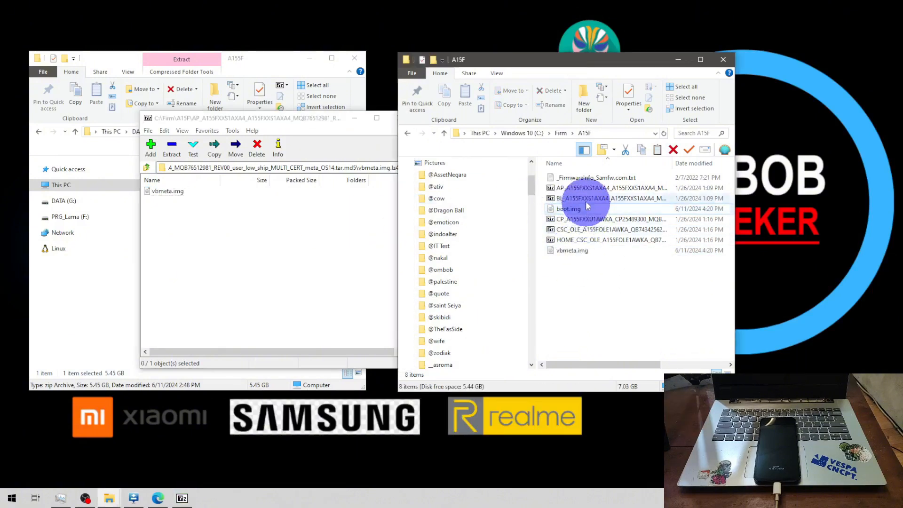
Check the 7-Zip version (19.00 ZS) in Help > About, then dismiss the dialog.
right_click(500, 133)
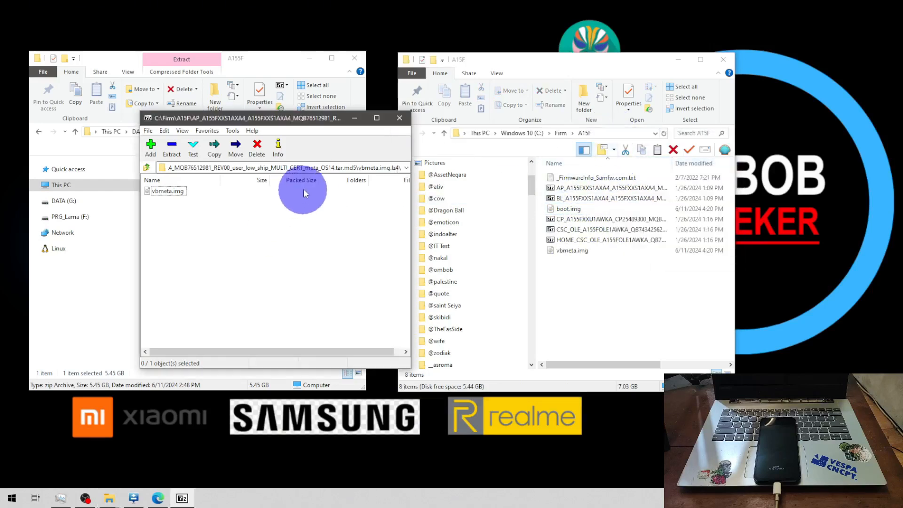
click(252, 131)
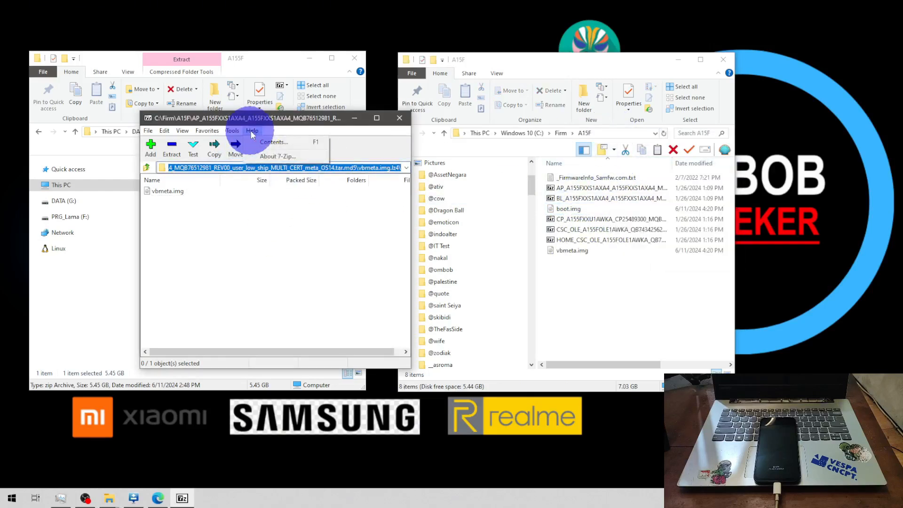
click(278, 156)
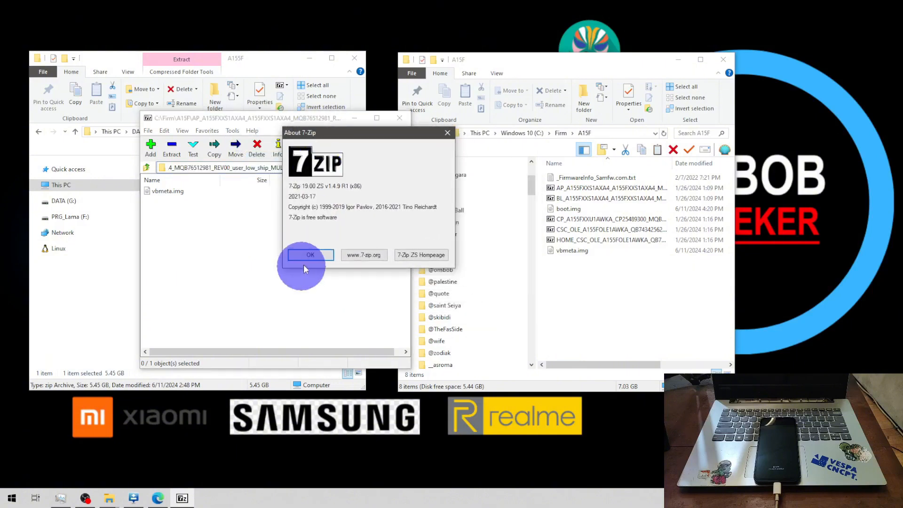
click(310, 255)
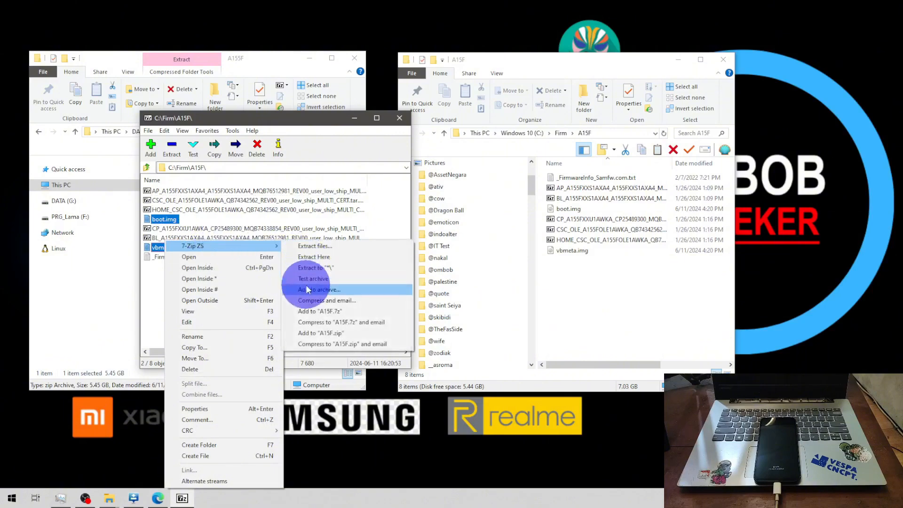
Add boot.img and vbmeta.img to a tar-format archive named A15F.tar.
click(316, 289)
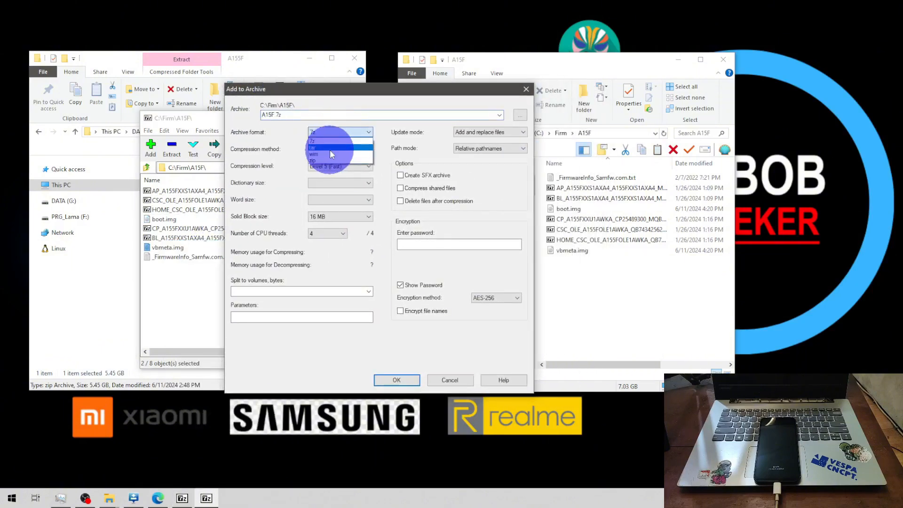
click(314, 147)
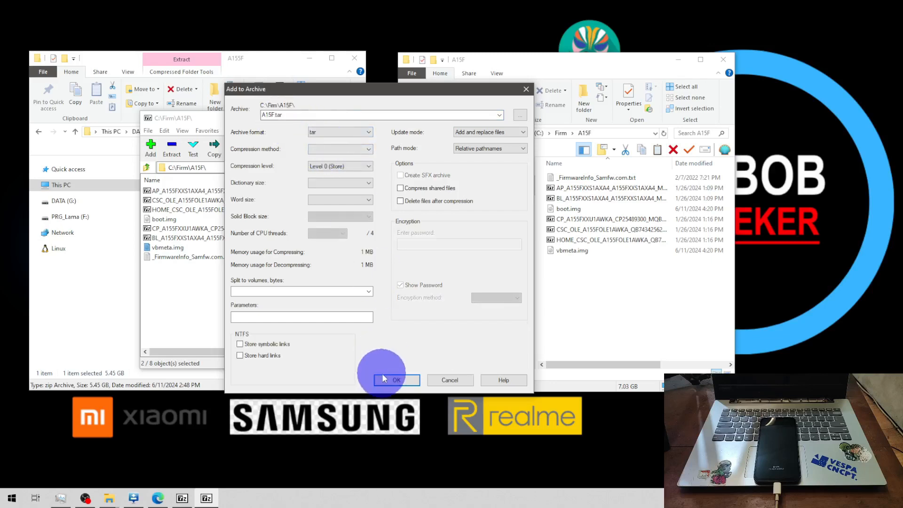
click(396, 380)
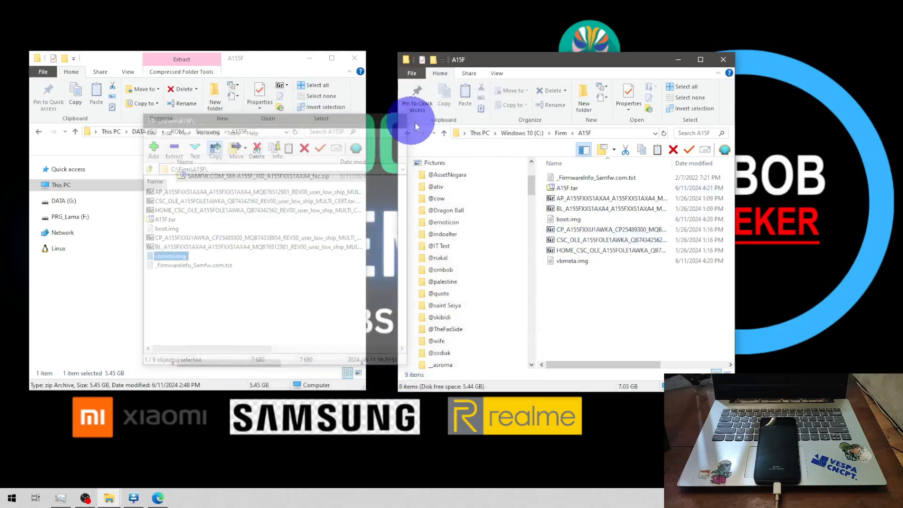
Copy A15F.tar, then open the connected Galaxy A15's internal storage in Explorer.
right_click(567, 188)
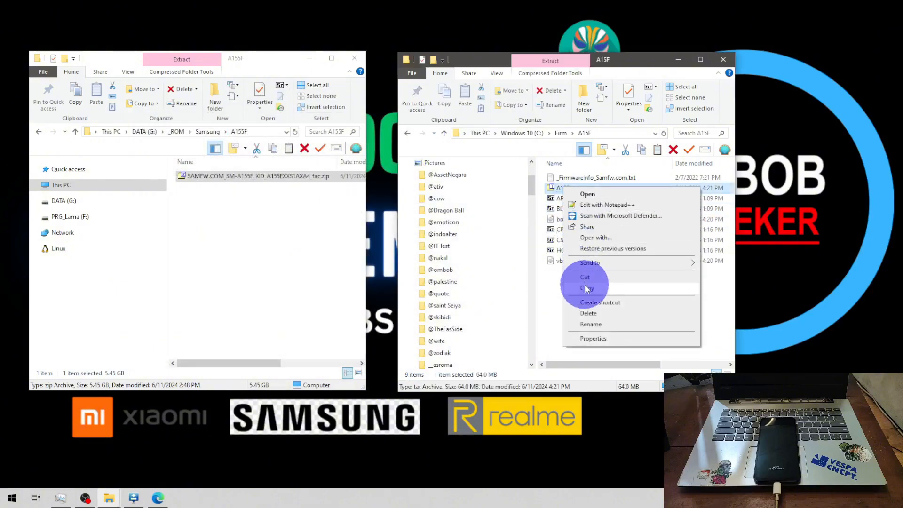
click(585, 288)
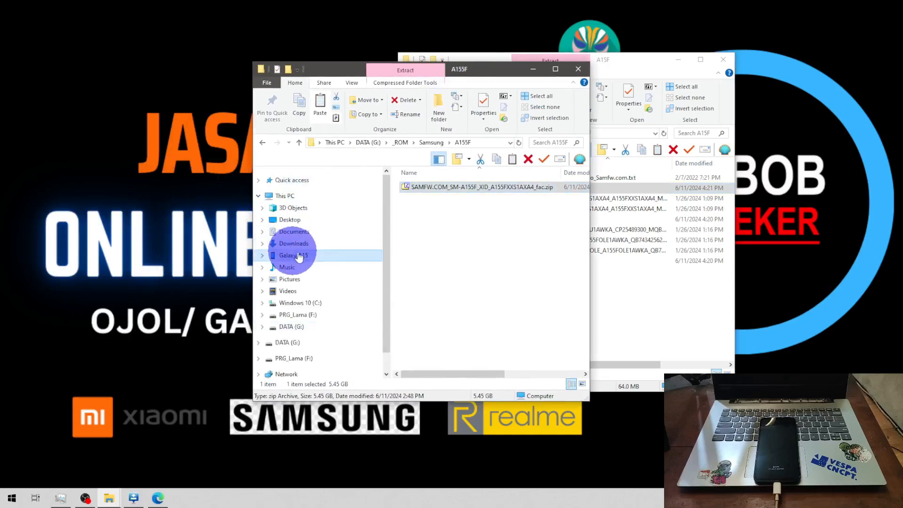
double_click(293, 256)
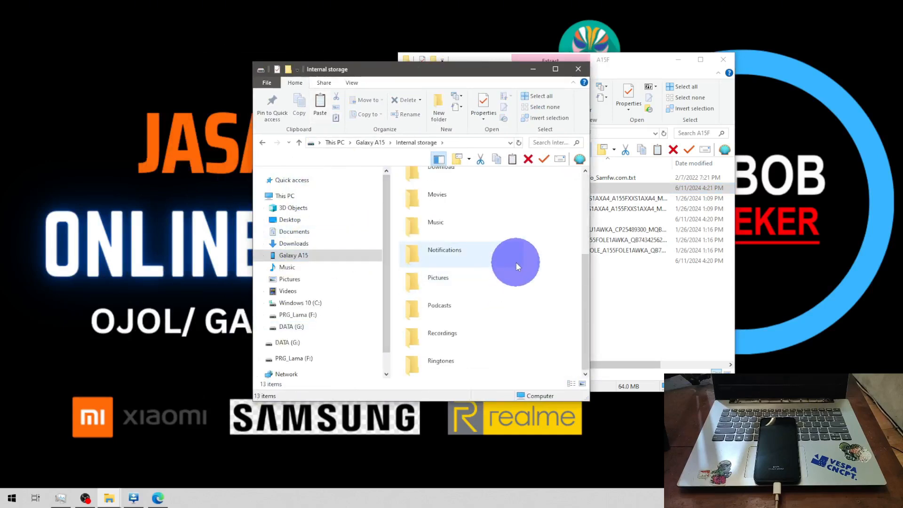
mouse_move(575, 269)
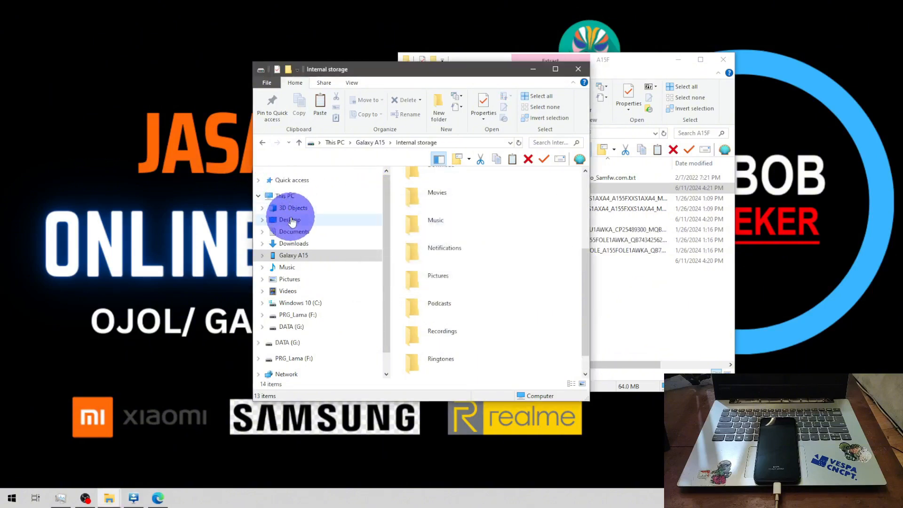
click(289, 220)
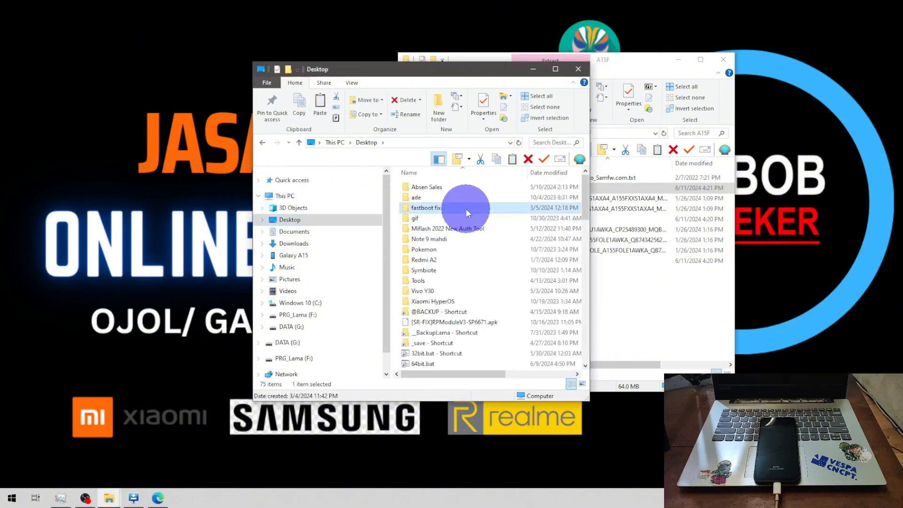
click(449, 229)
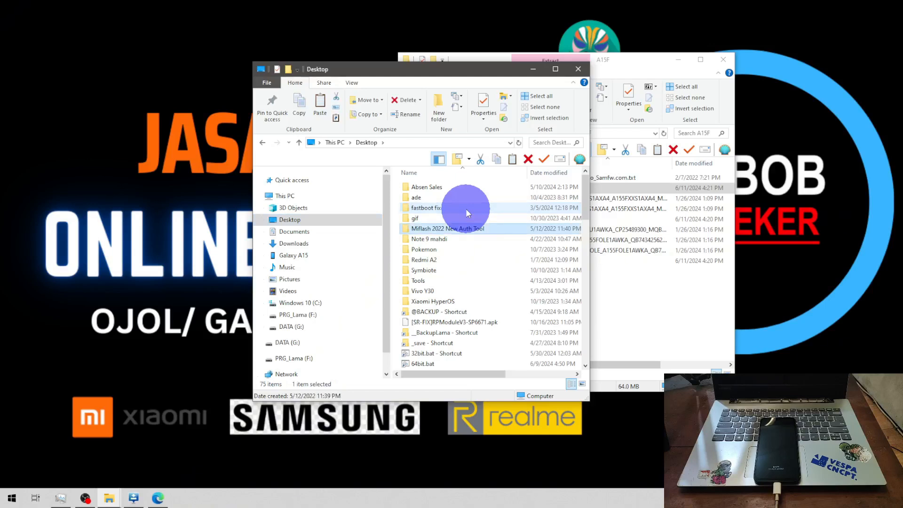
scroll(down, 3)
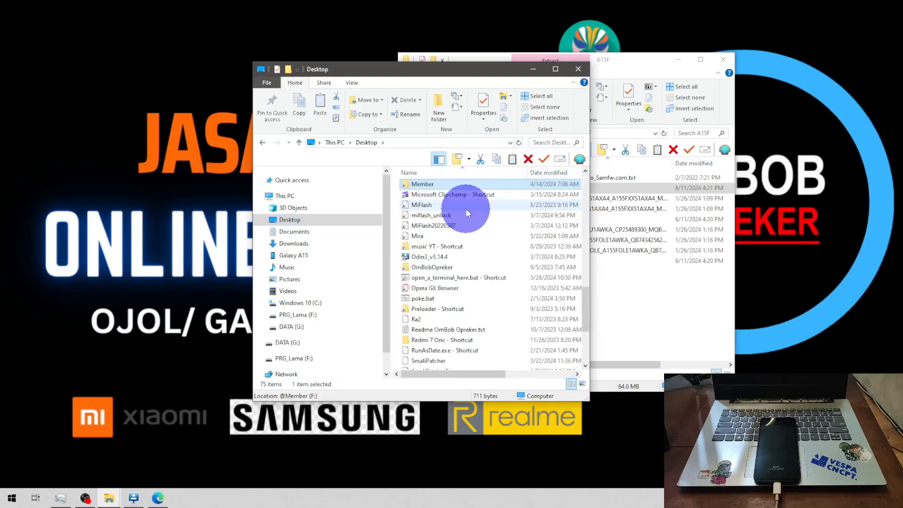
double_click(421, 184)
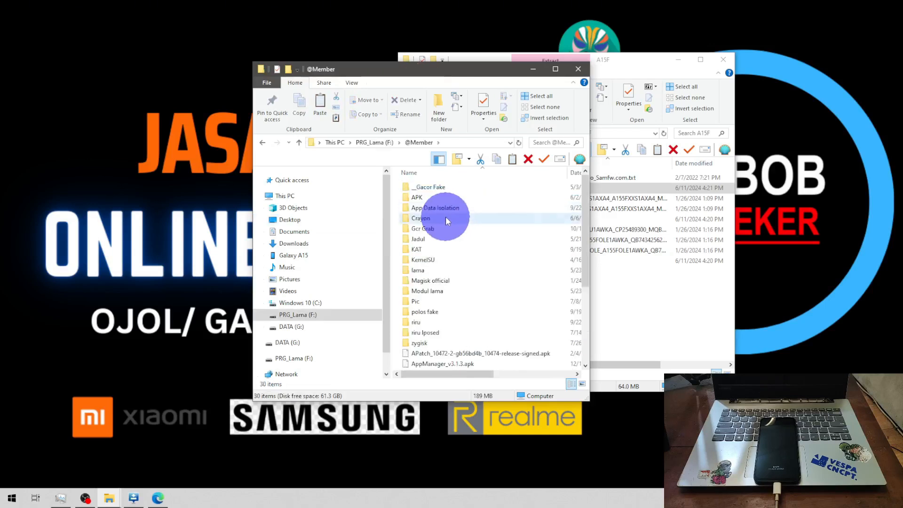
double_click(420, 218)
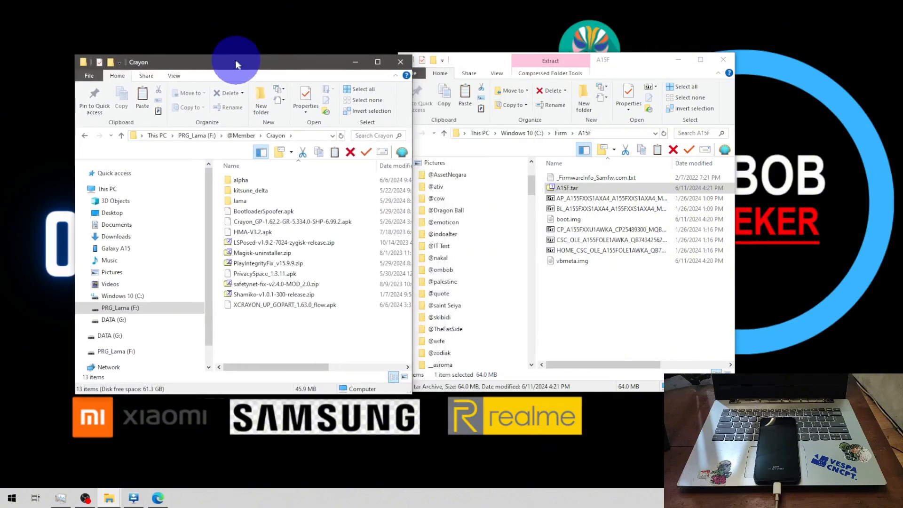
double_click(239, 179)
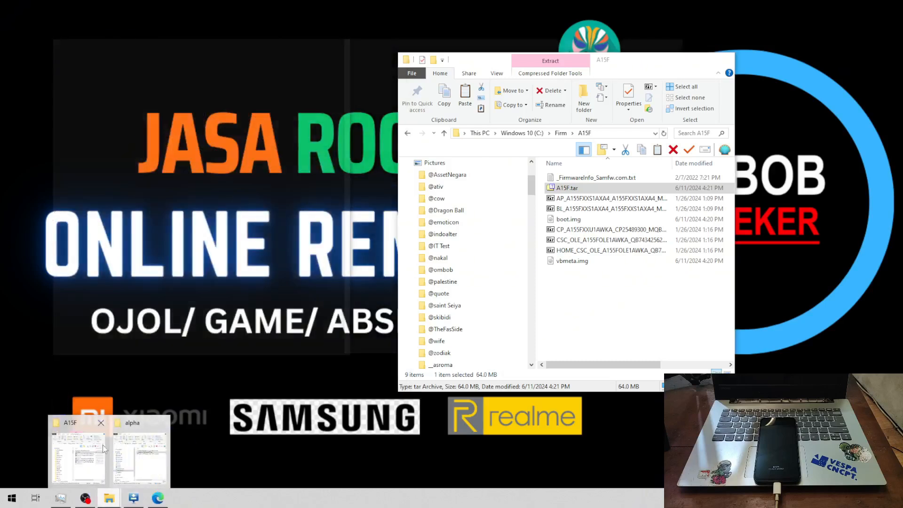
mouse_move(83, 447)
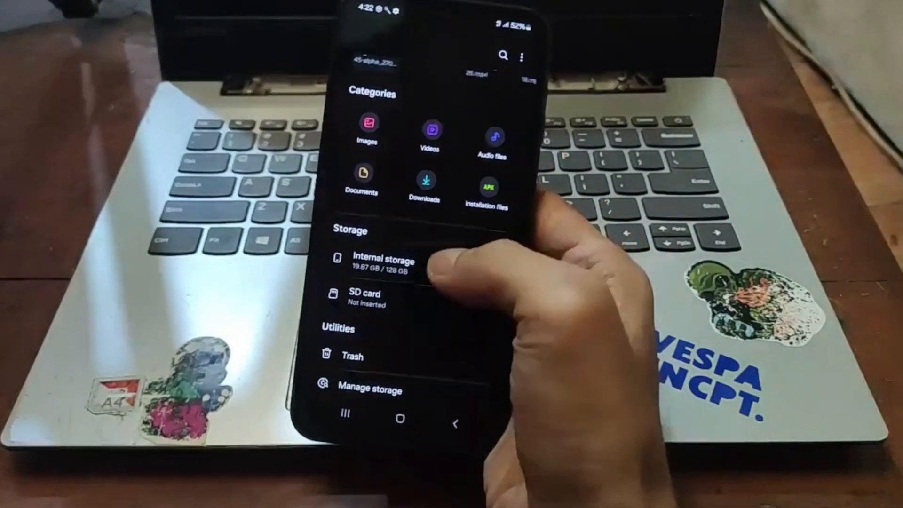
Open the phone's internal storage to reach the Alpha APK.
click(384, 267)
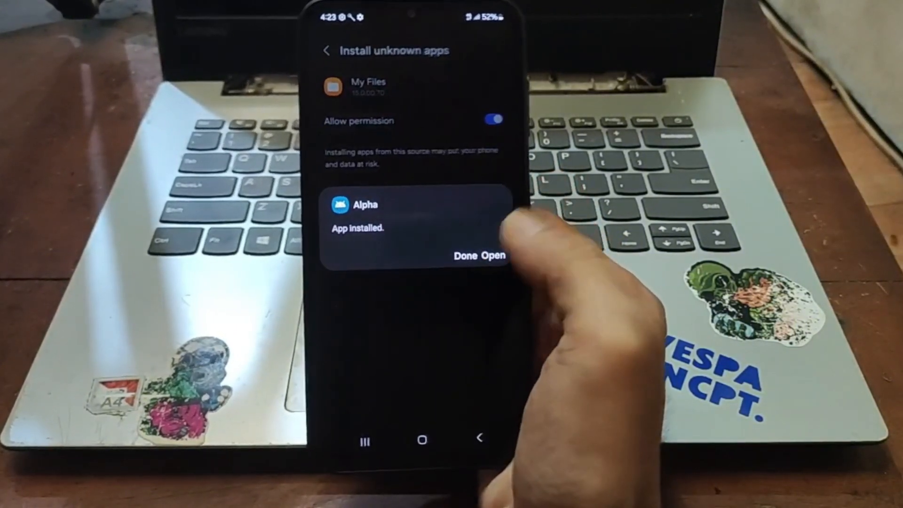
click(492, 255)
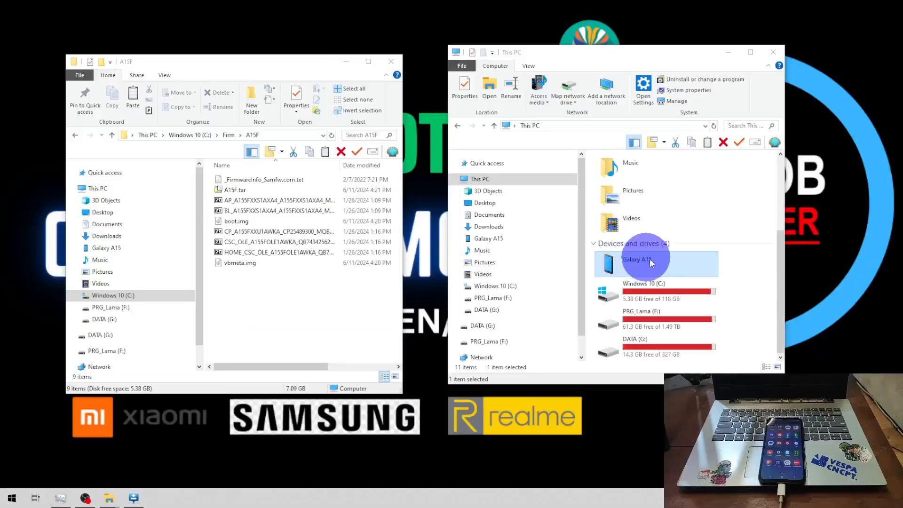
Open the Galaxy A15's storage and copy magisk_patched-27002_vIzQI.tar into C:\Firm\A15F.
double_click(641, 262)
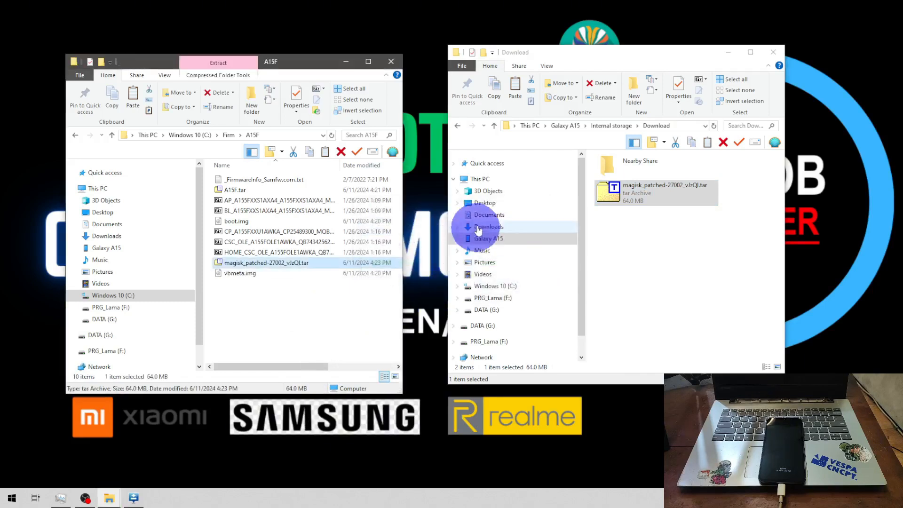
click(479, 179)
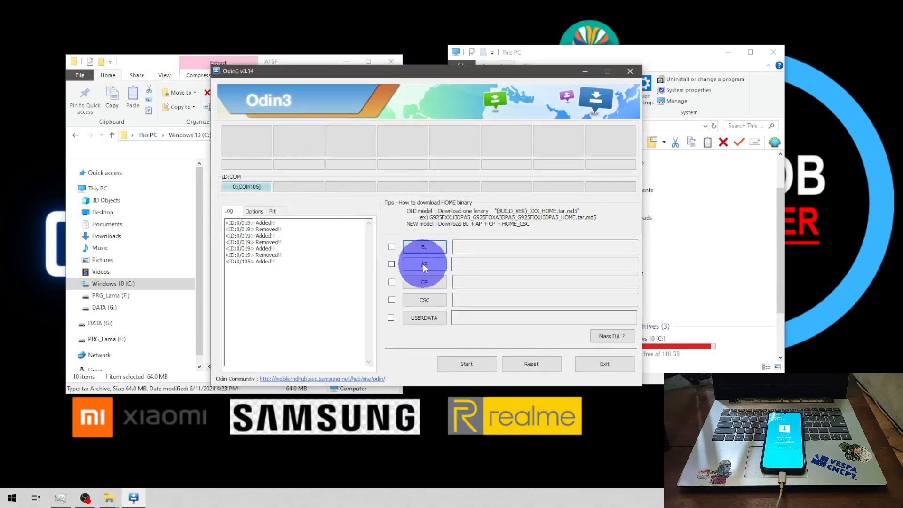
Load magisk_patched-27002_vIzQI.tar into Odin3's AP slot, check Options, and start flashing.
click(423, 264)
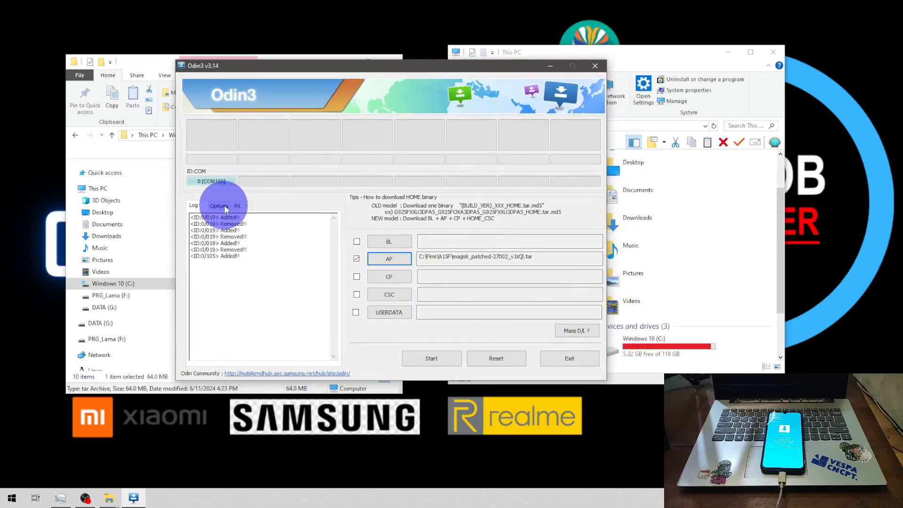
click(219, 206)
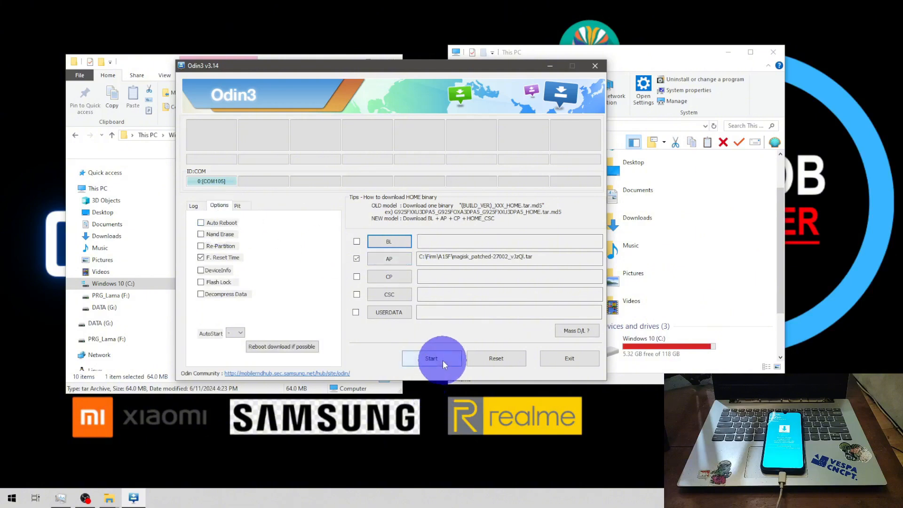
click(431, 358)
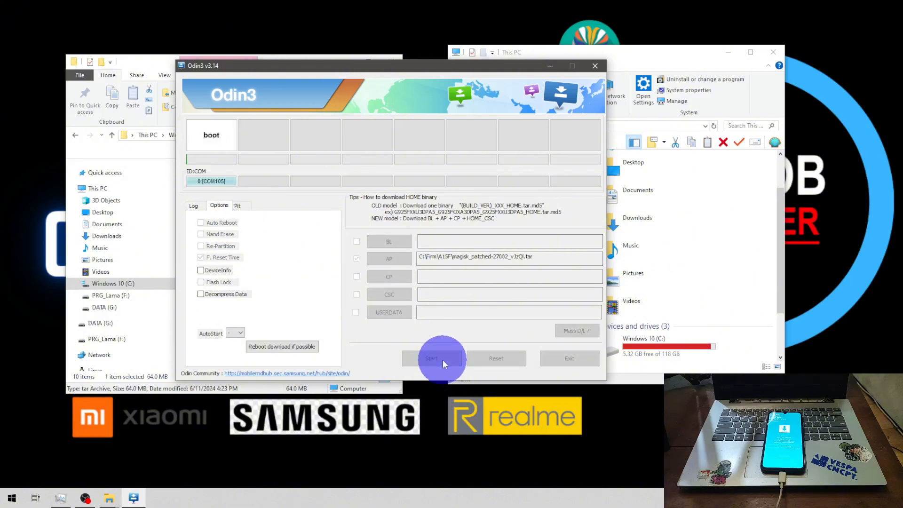
click(431, 358)
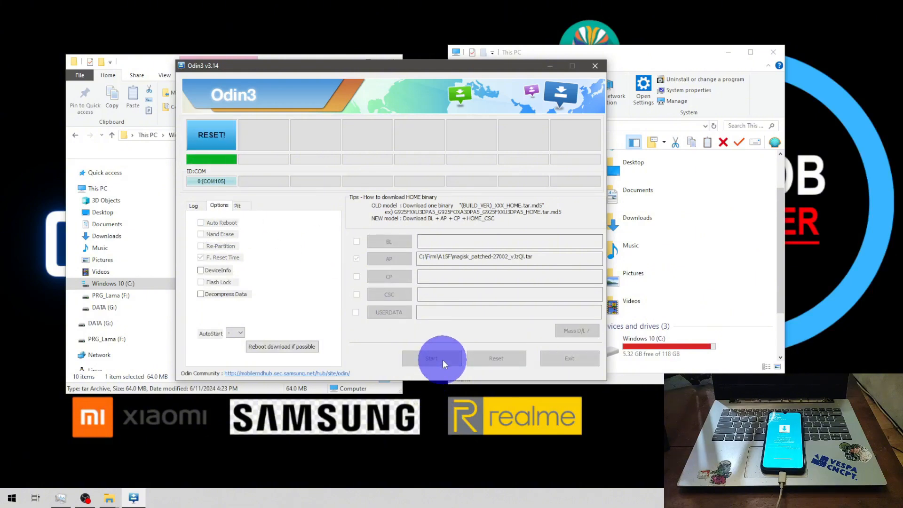
click(431, 358)
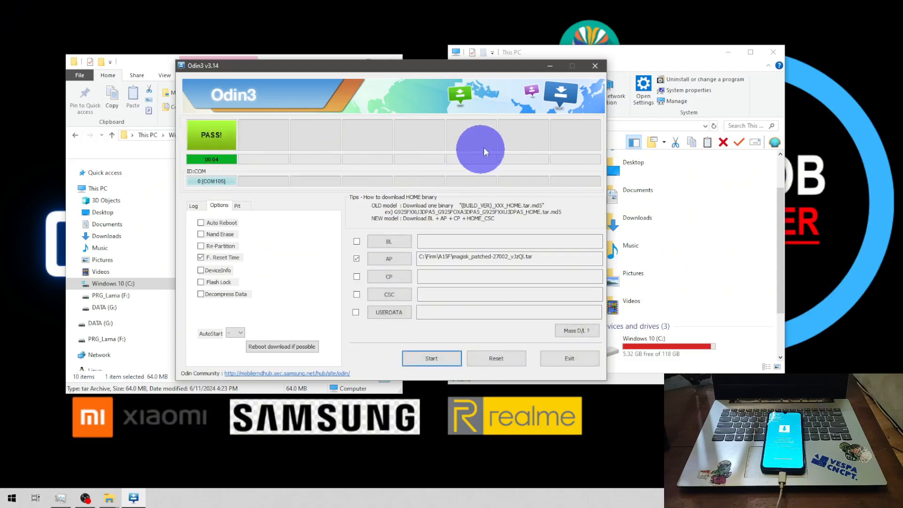
mouse_move(565, 201)
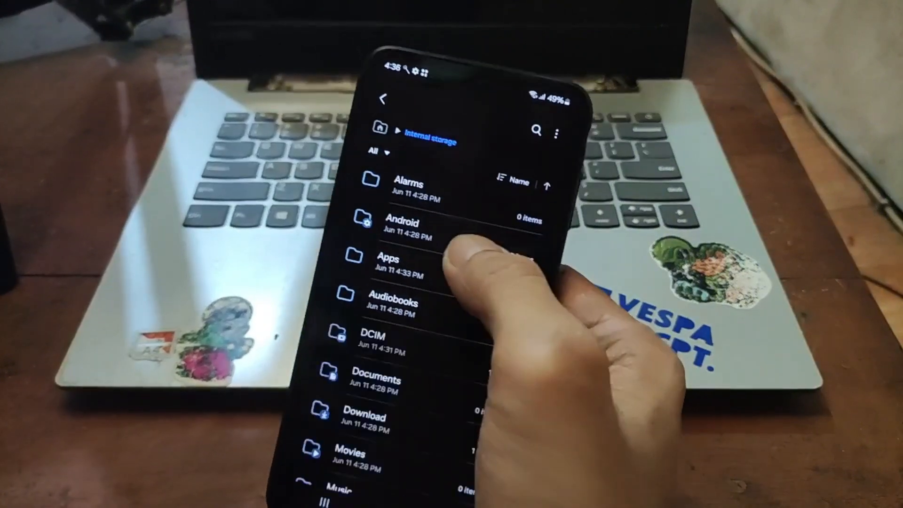
Open the Files on Galaxy A15 internal storage folder list in My Files.
click(388, 264)
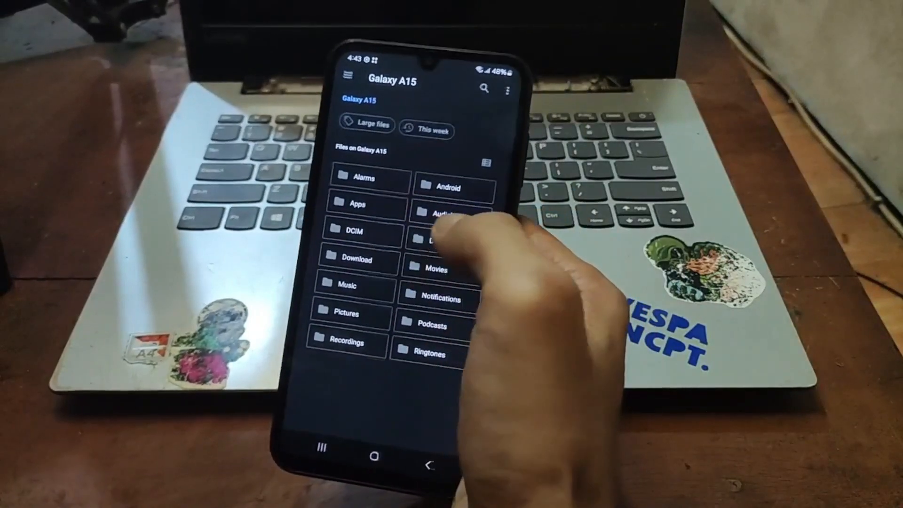
Open the Apps folder of module zips (Shamiko, PlayIntegrityFix) in Magisk's file picker.
click(356, 203)
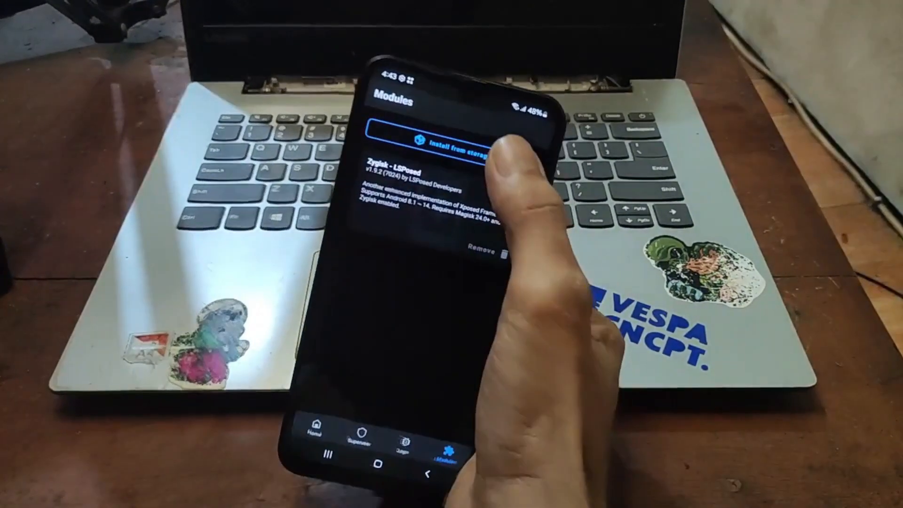
click(456, 145)
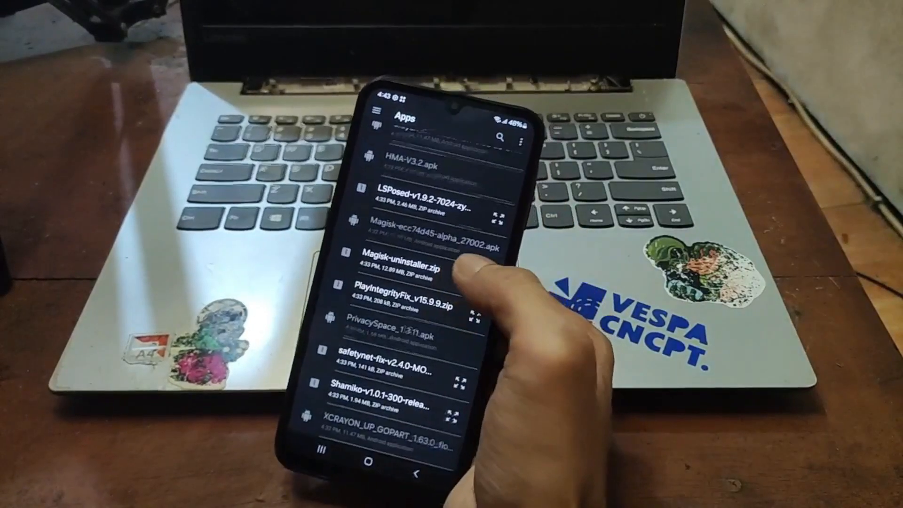